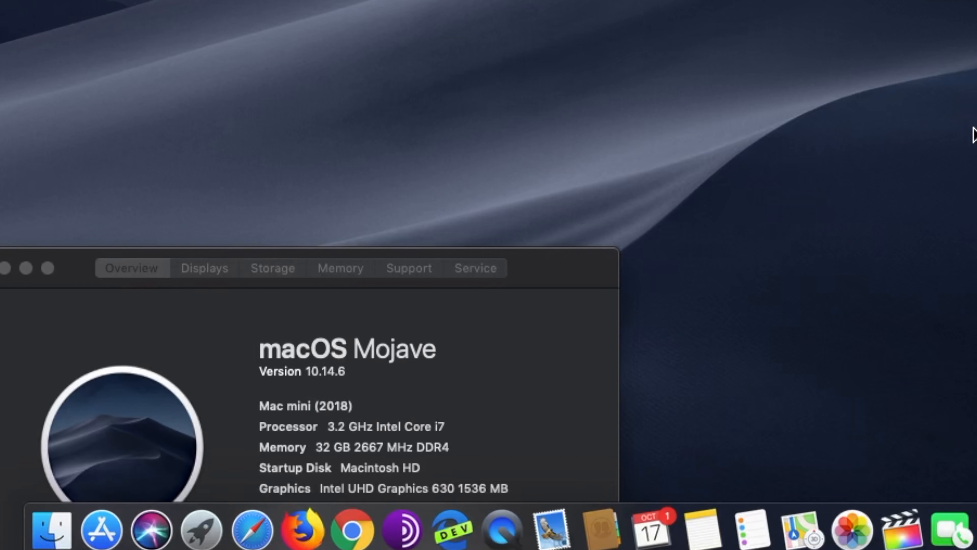
mouse_move(419, 365)
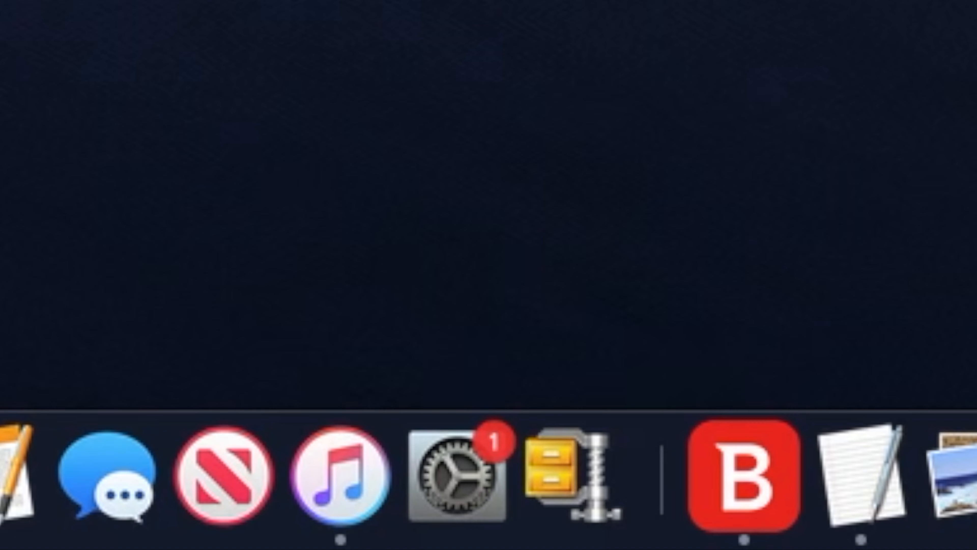
- Check Software Update in System Preferences, which offers the macOS Catalina 10.15 upgrade
left_click(456, 476)
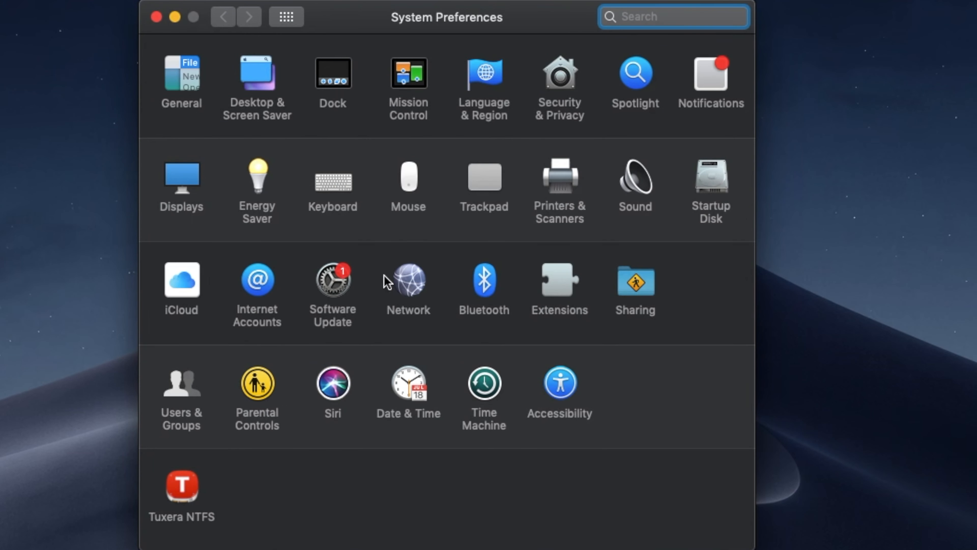
left_click(333, 281)
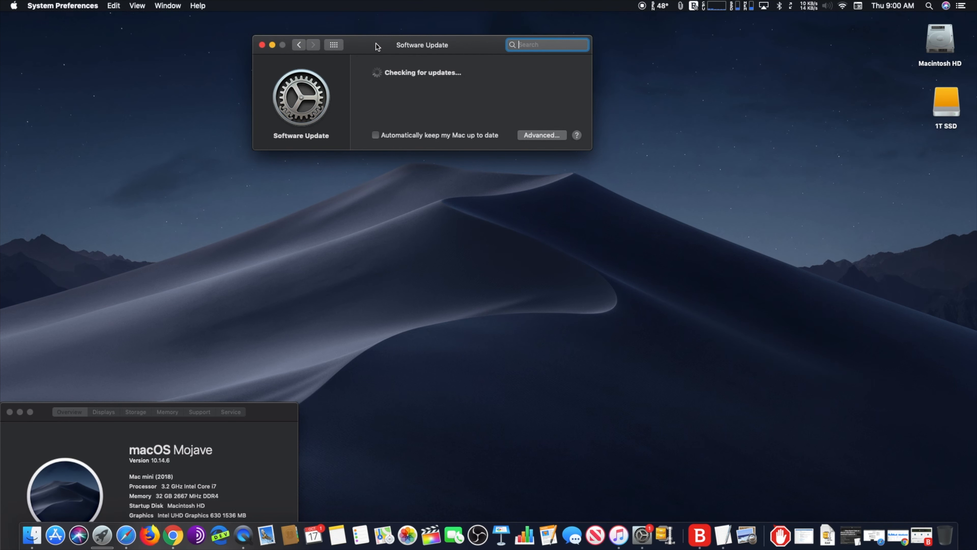
left_click_drag(422, 44, 266, 174)
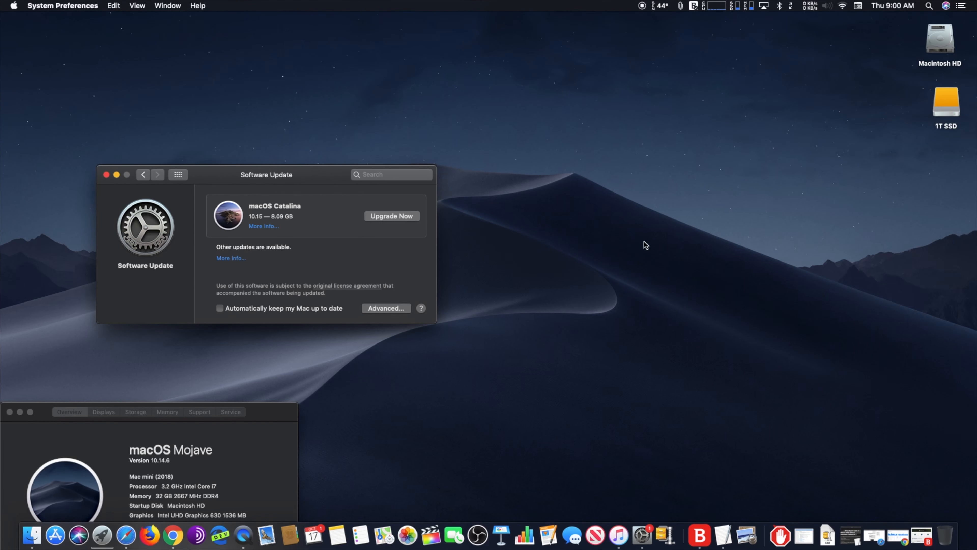
- Launch Terminal via Spotlight search for 'terminal'
left_click(930, 6)
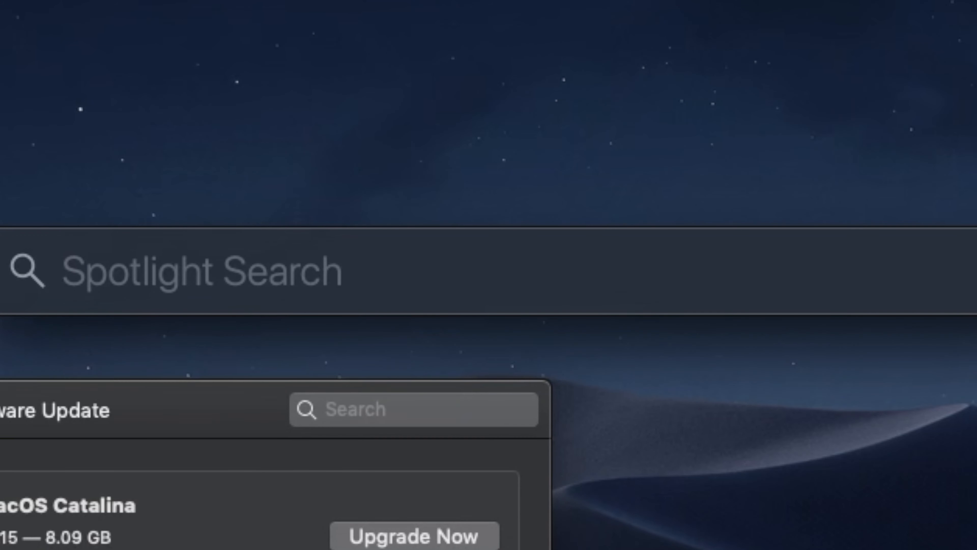
type("terminal")
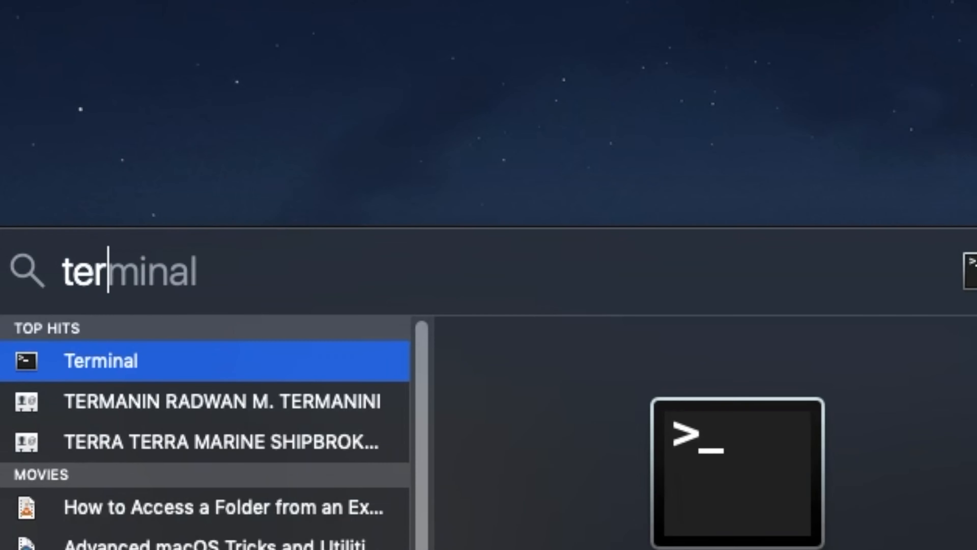
key("Return")
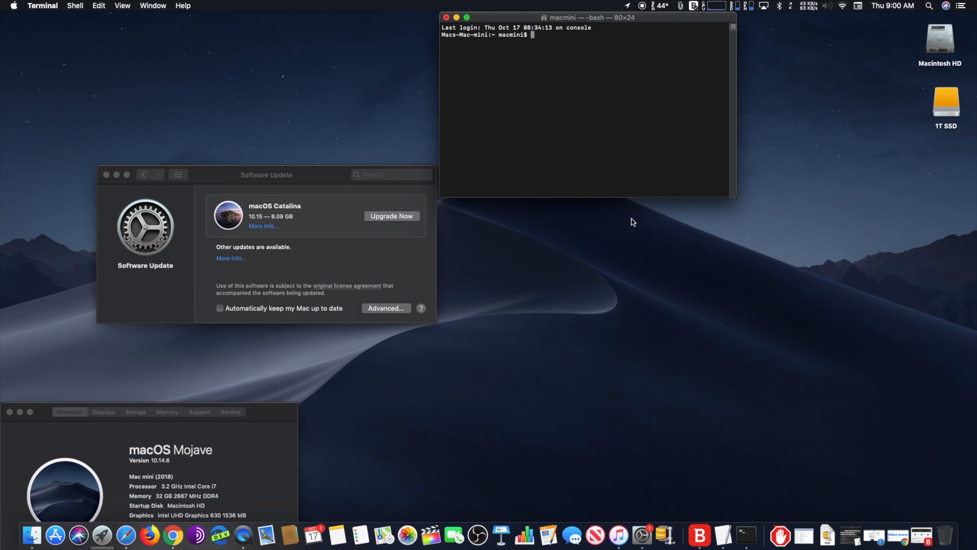
- Run sudo softwareupdate --ignore "macOS Catalina" so only the Mojave supplemental update and Safari remain
left_click_drag(589, 16, 595, 267)
type("sudo softwareupdate --ignore \"macOS Catalina\"")
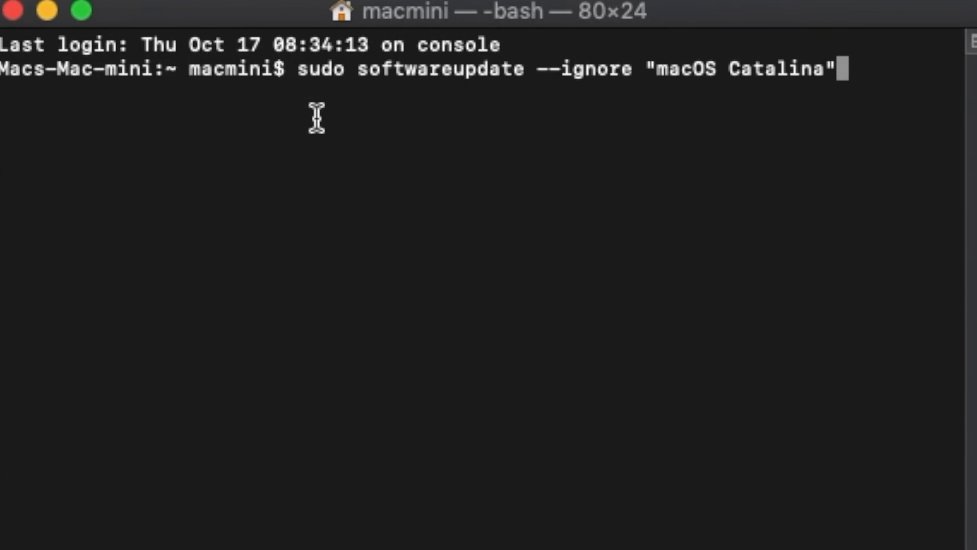
key("Return")
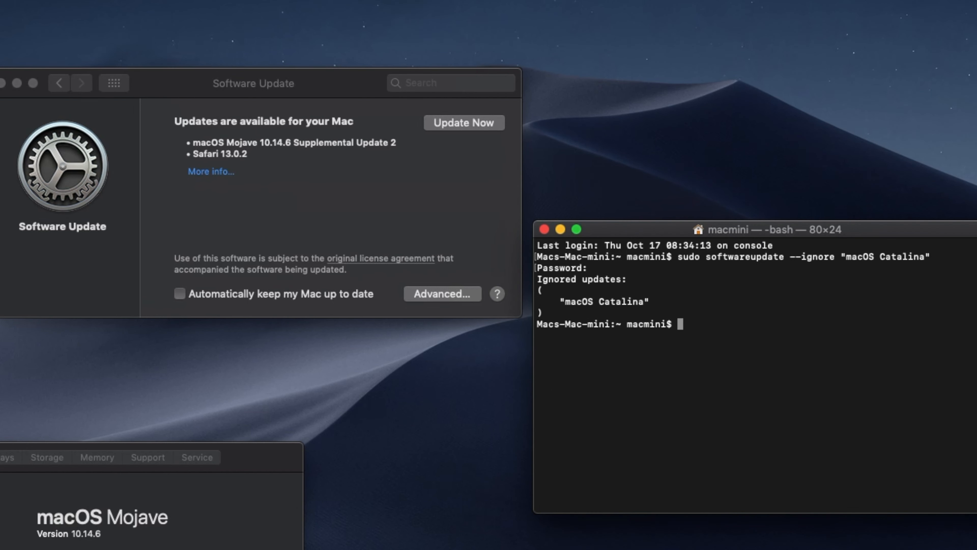
mouse_move(799, 257)
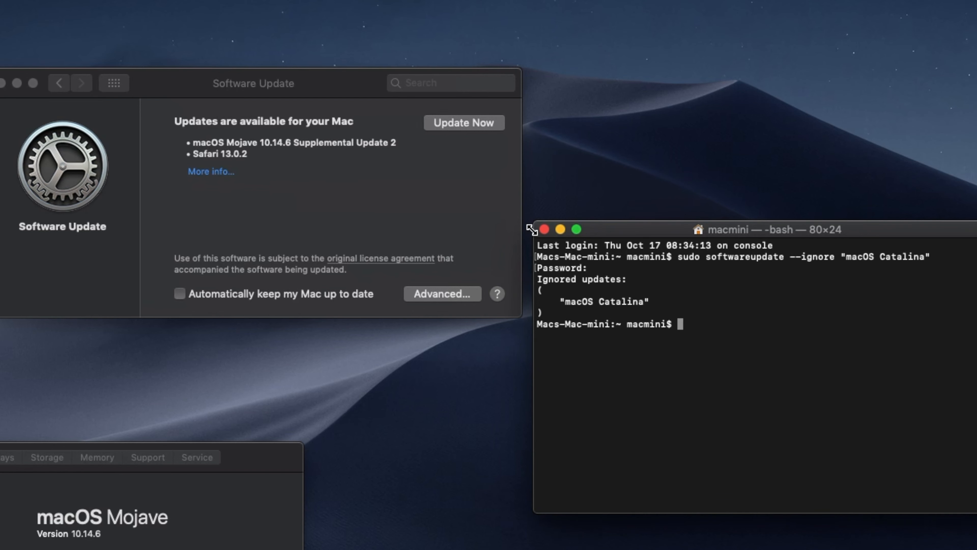
mouse_move(547, 232)
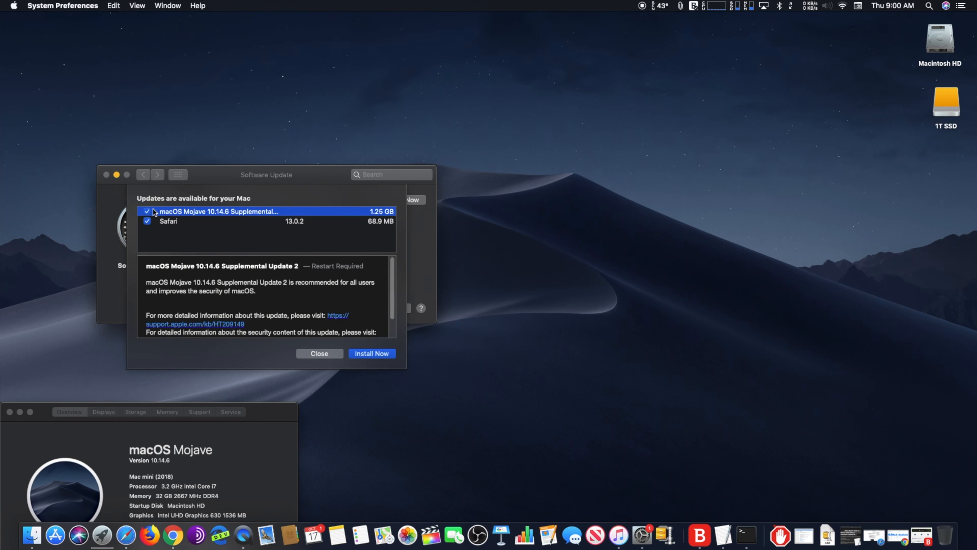
- Install Mojave 10.14.6 Supplemental Update 2 and Safari 13.0.2 now
left_click(372, 353)
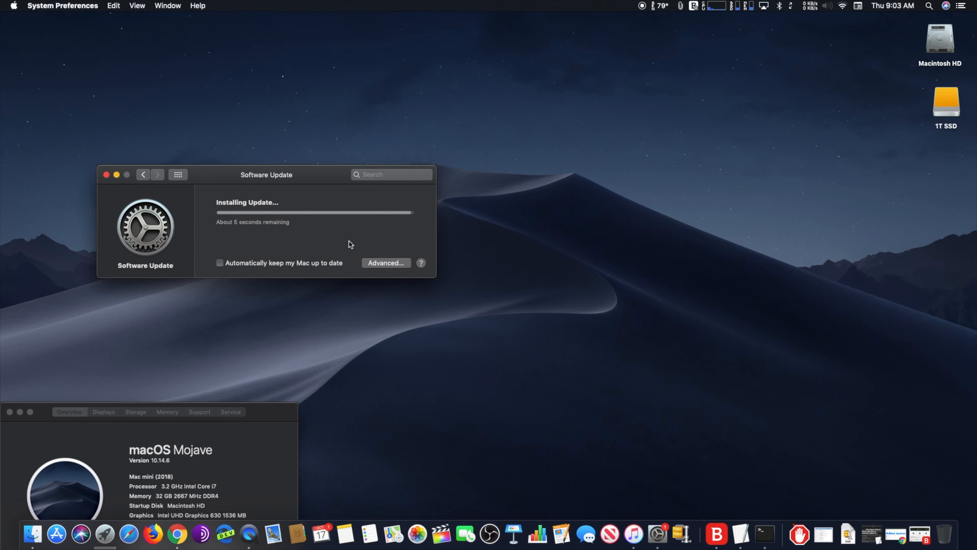